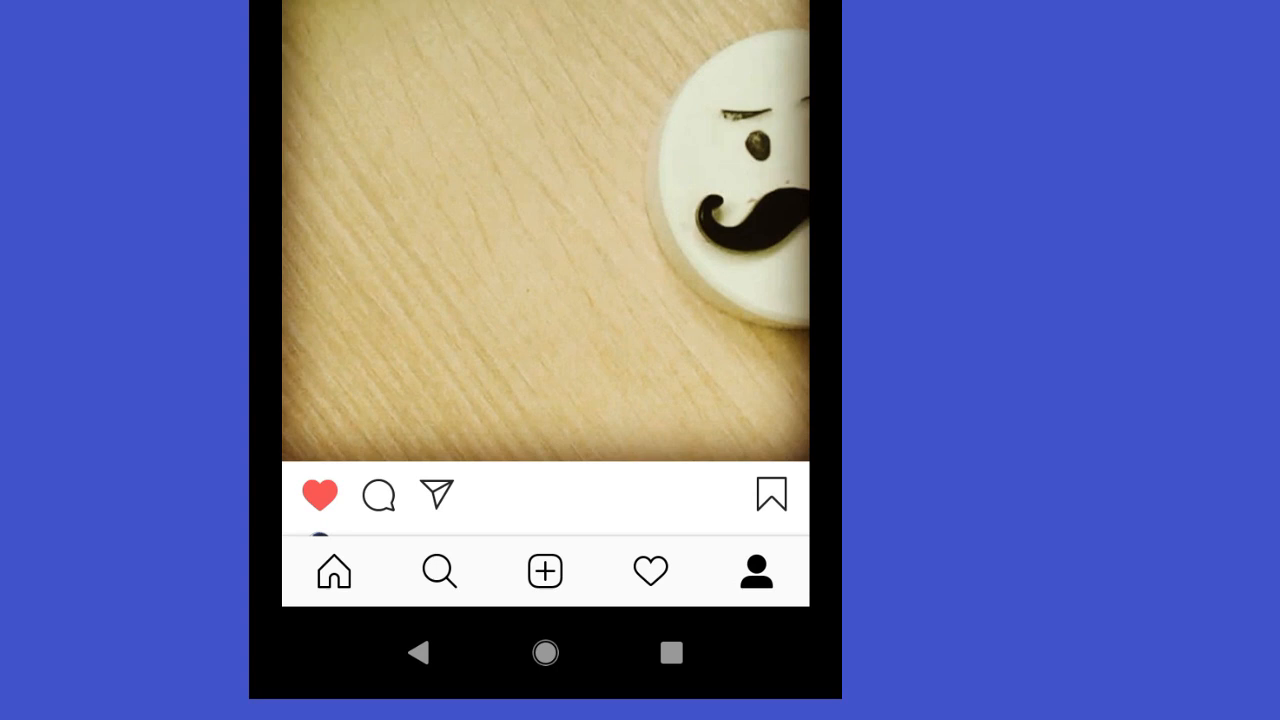
Go to your profile page and open its side menu with Close Friends and Settings.
left_click(756, 571)
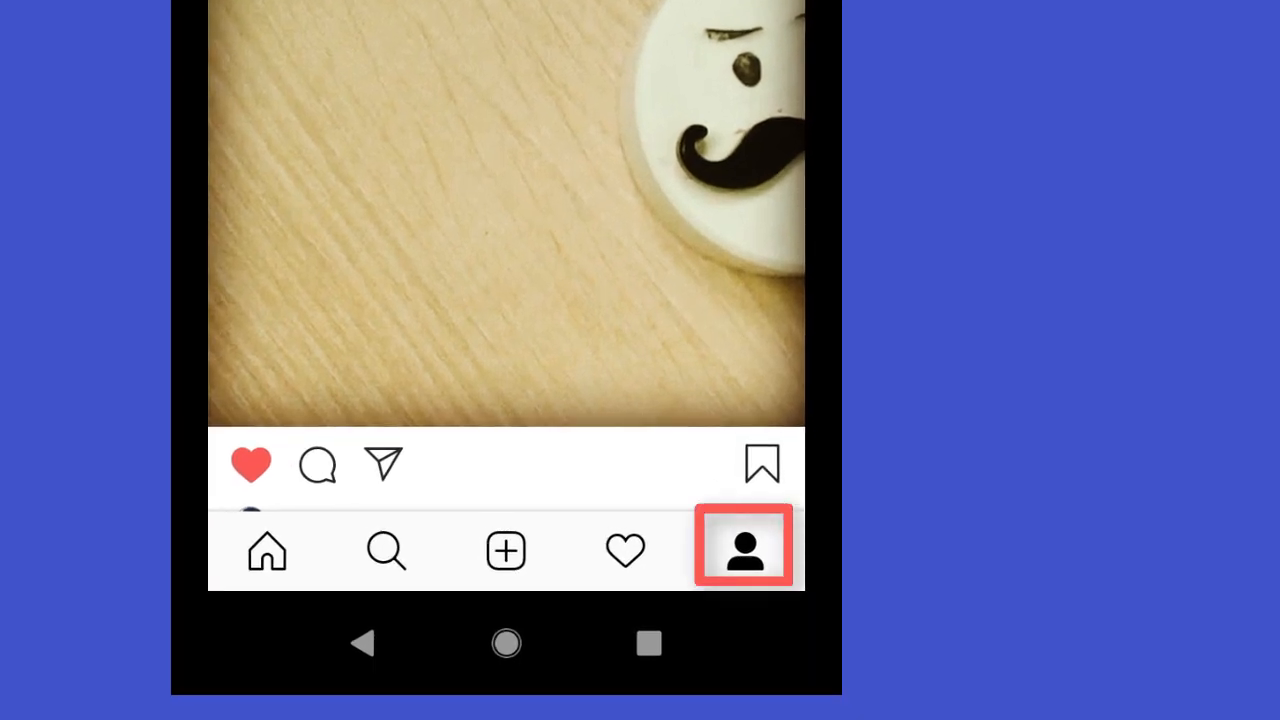
left_click(743, 548)
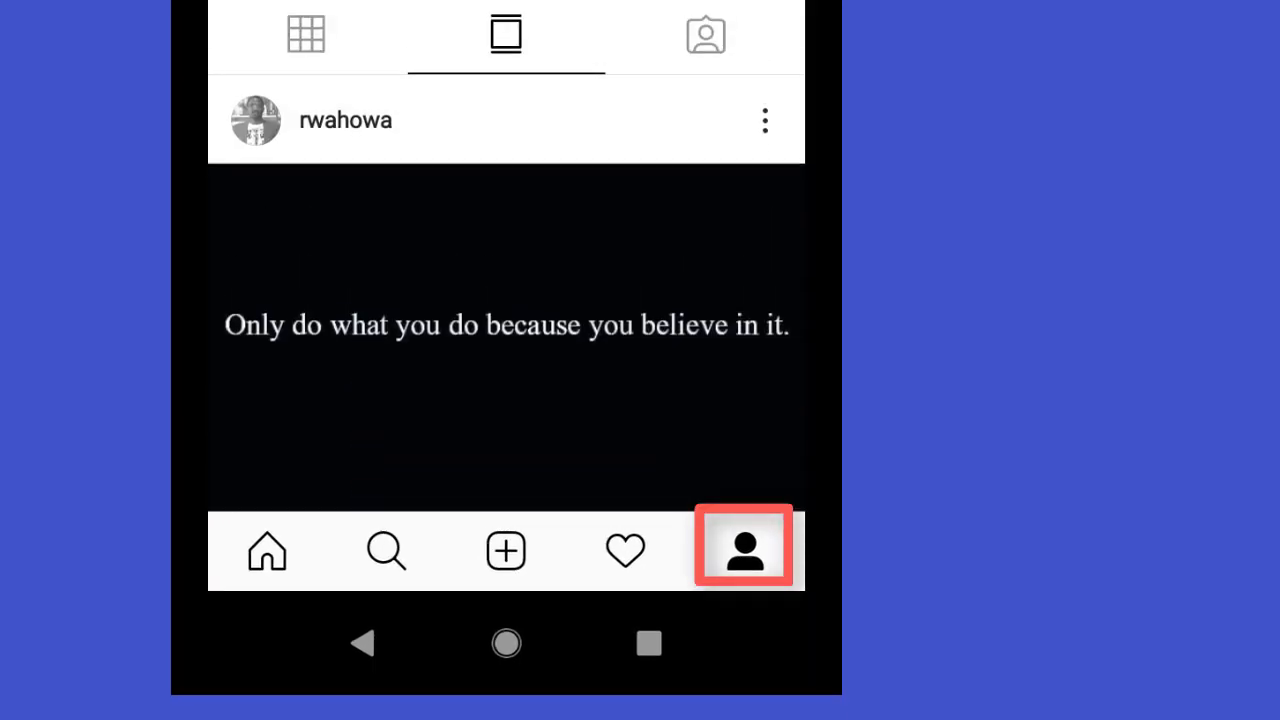
left_click(744, 550)
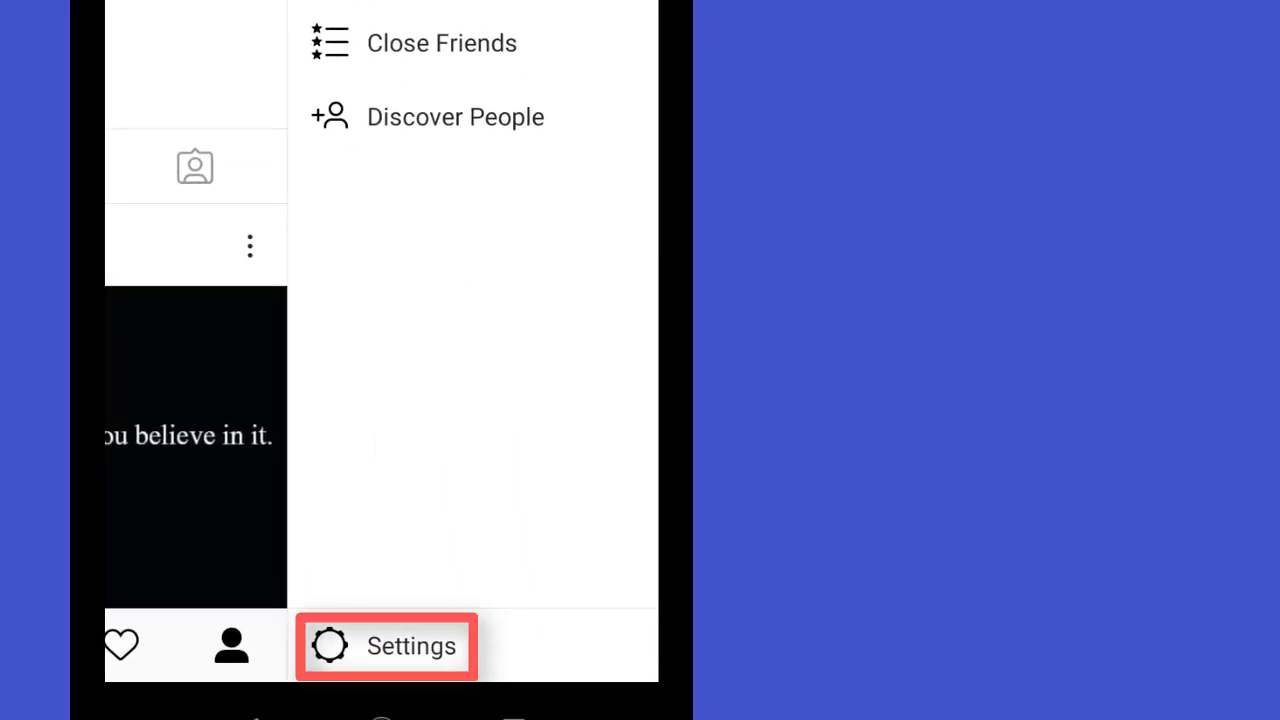
Navigate through Settings and Account to the Linked Accounts page.
left_click(386, 645)
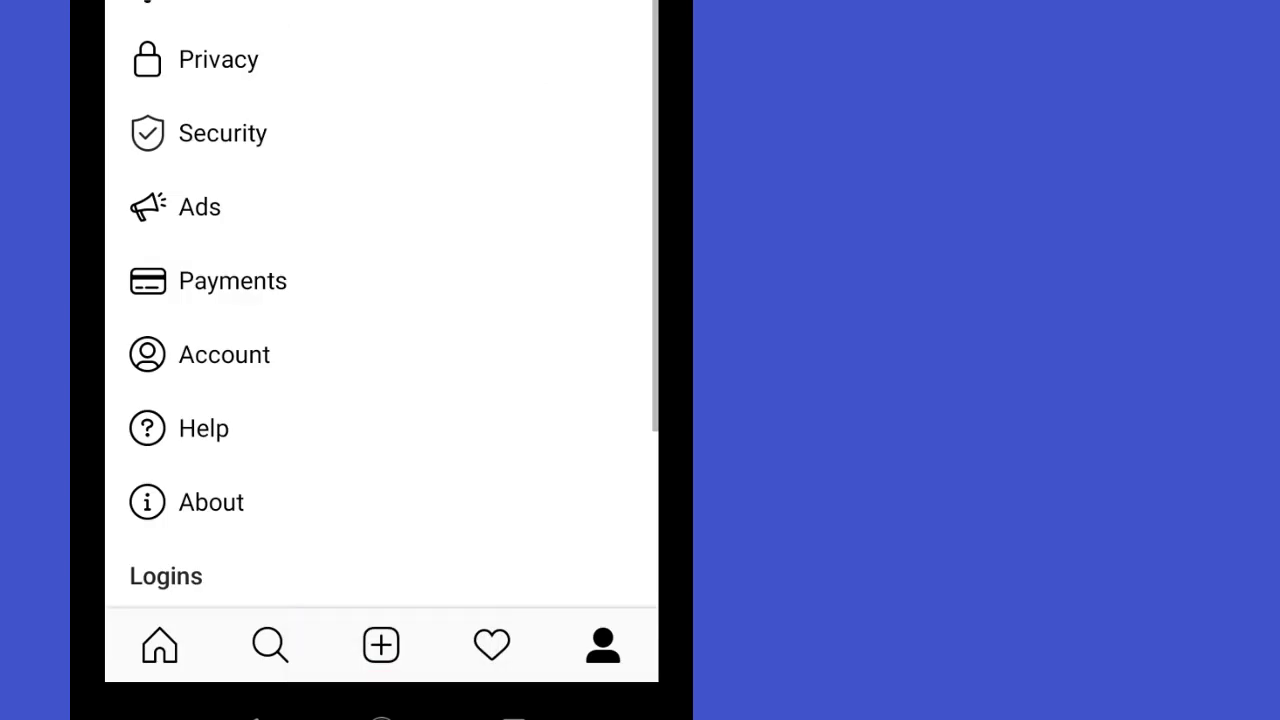
left_click(224, 354)
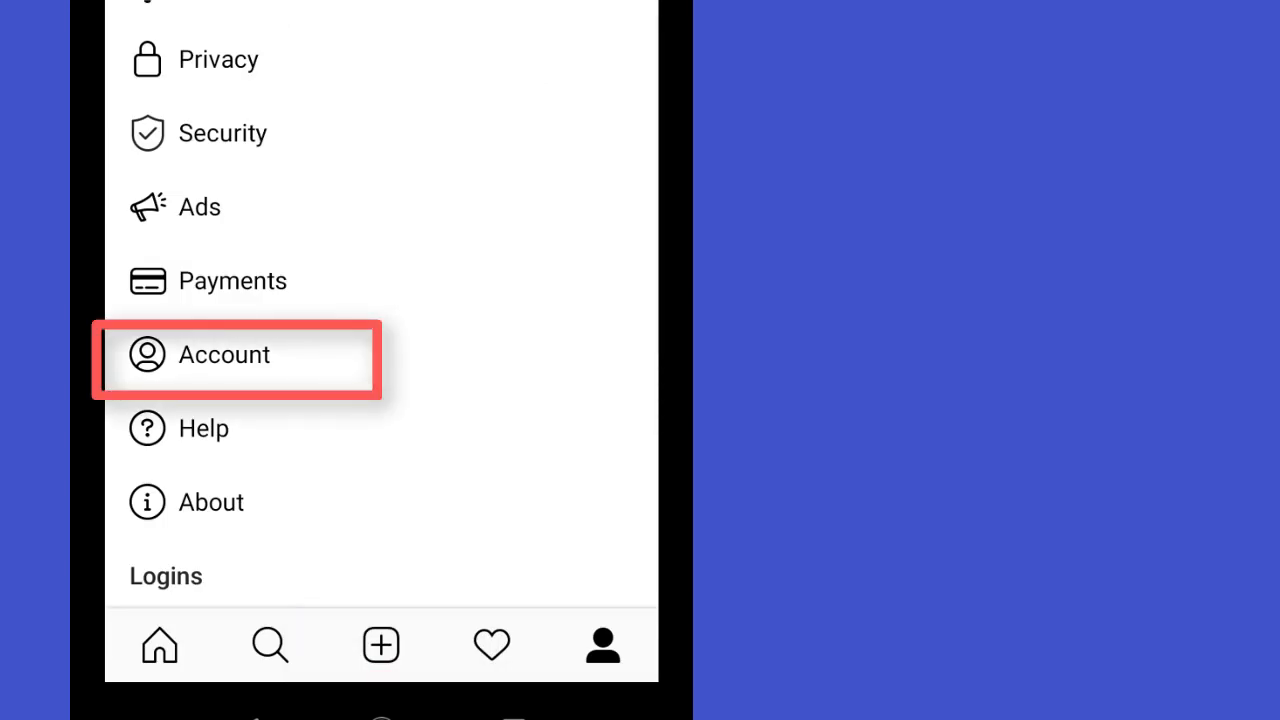
left_click(224, 354)
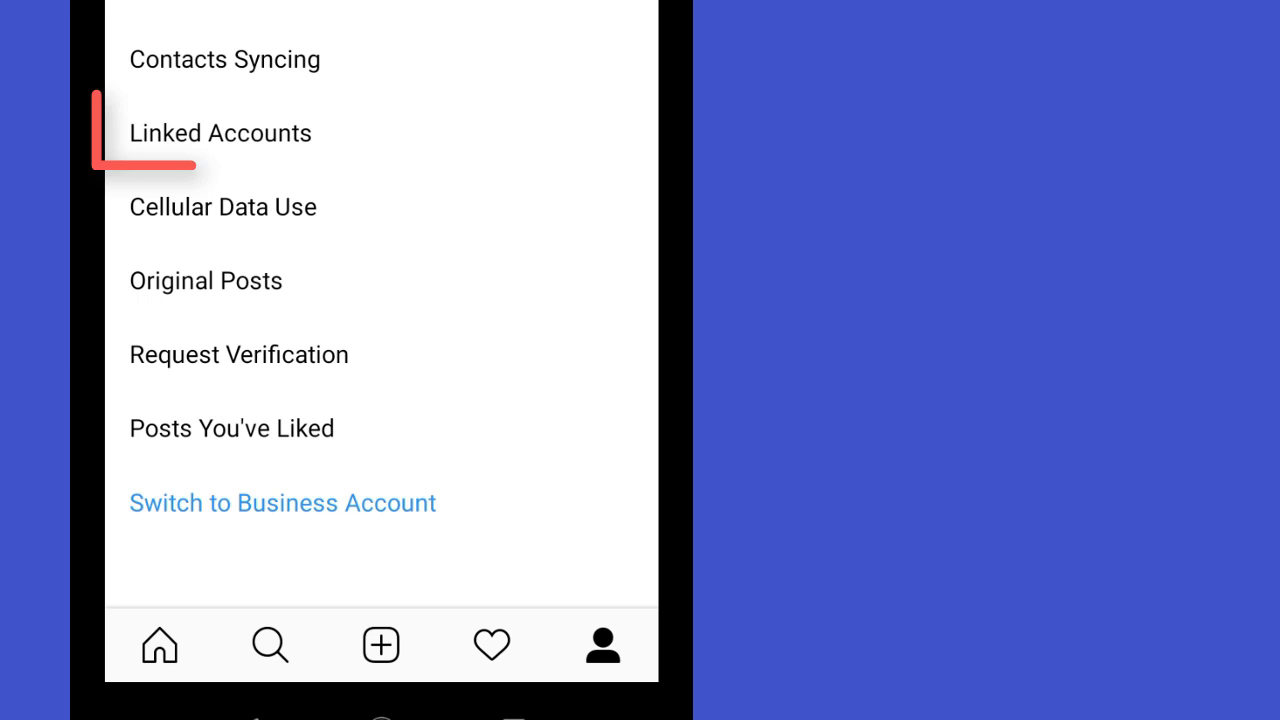
left_click(220, 133)
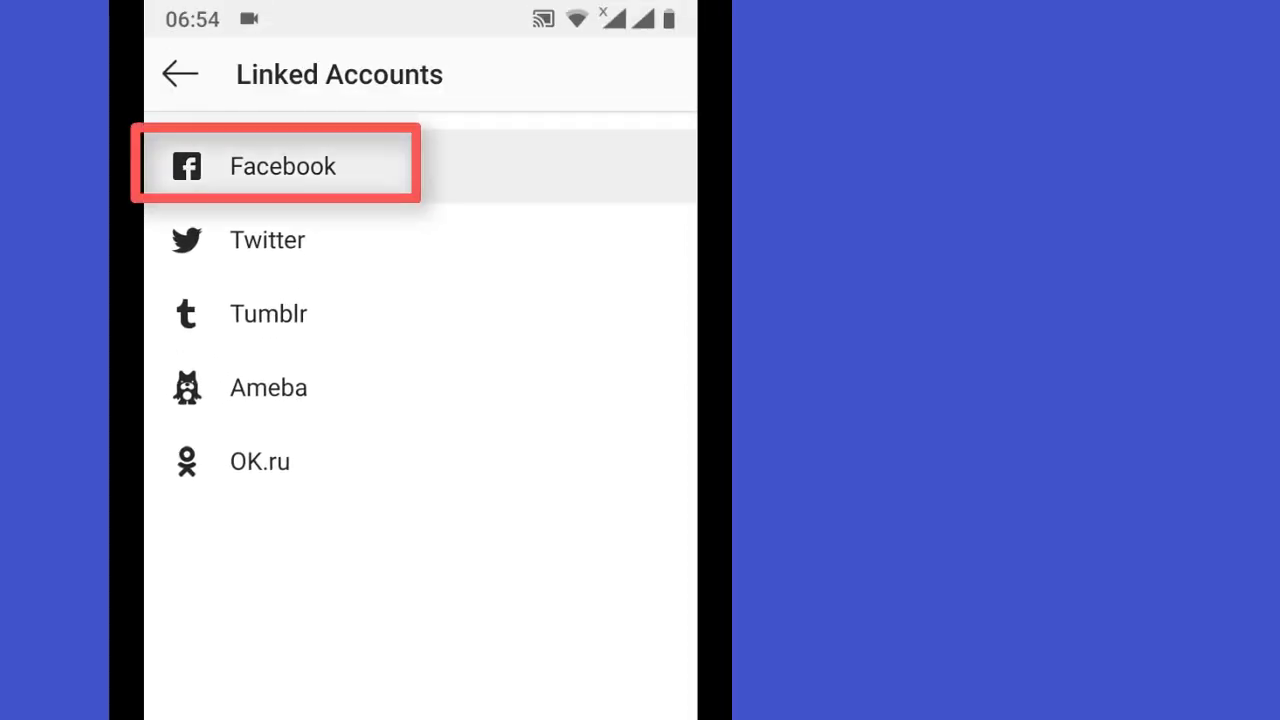
Link Facebook by selecting it and approving Instagram's access with Continue.
left_click(282, 166)
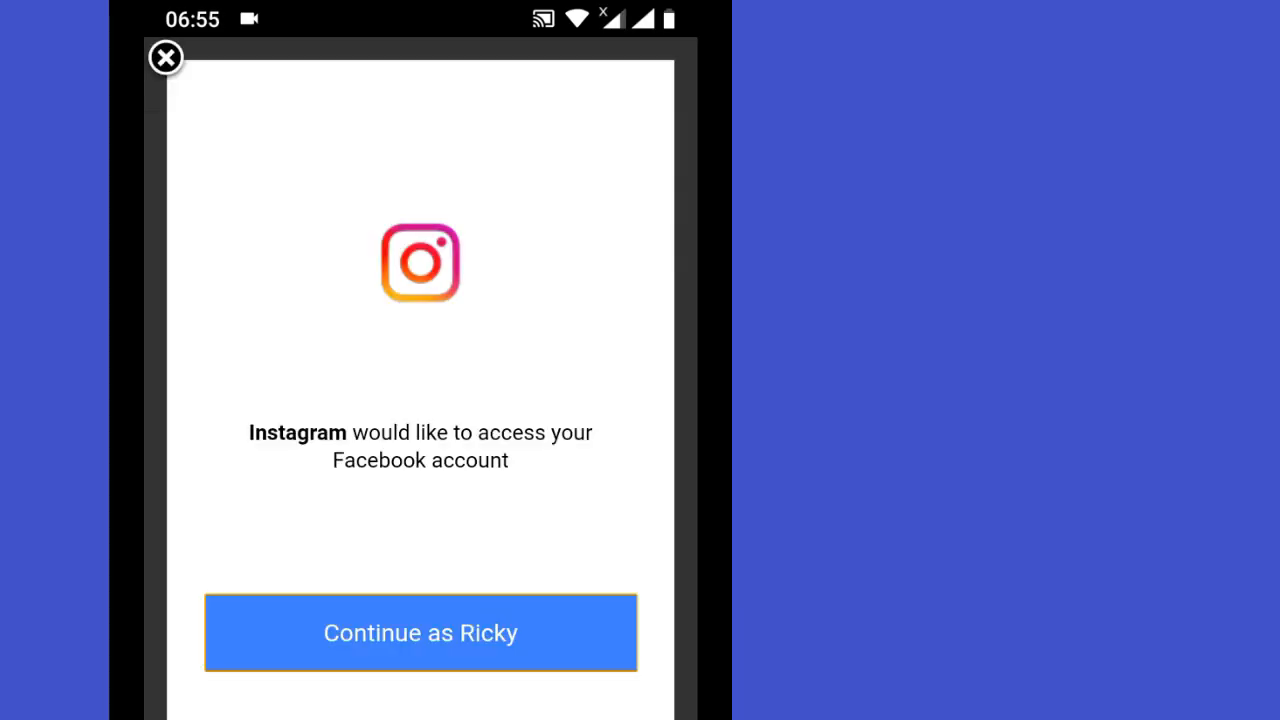
left_click(420, 632)
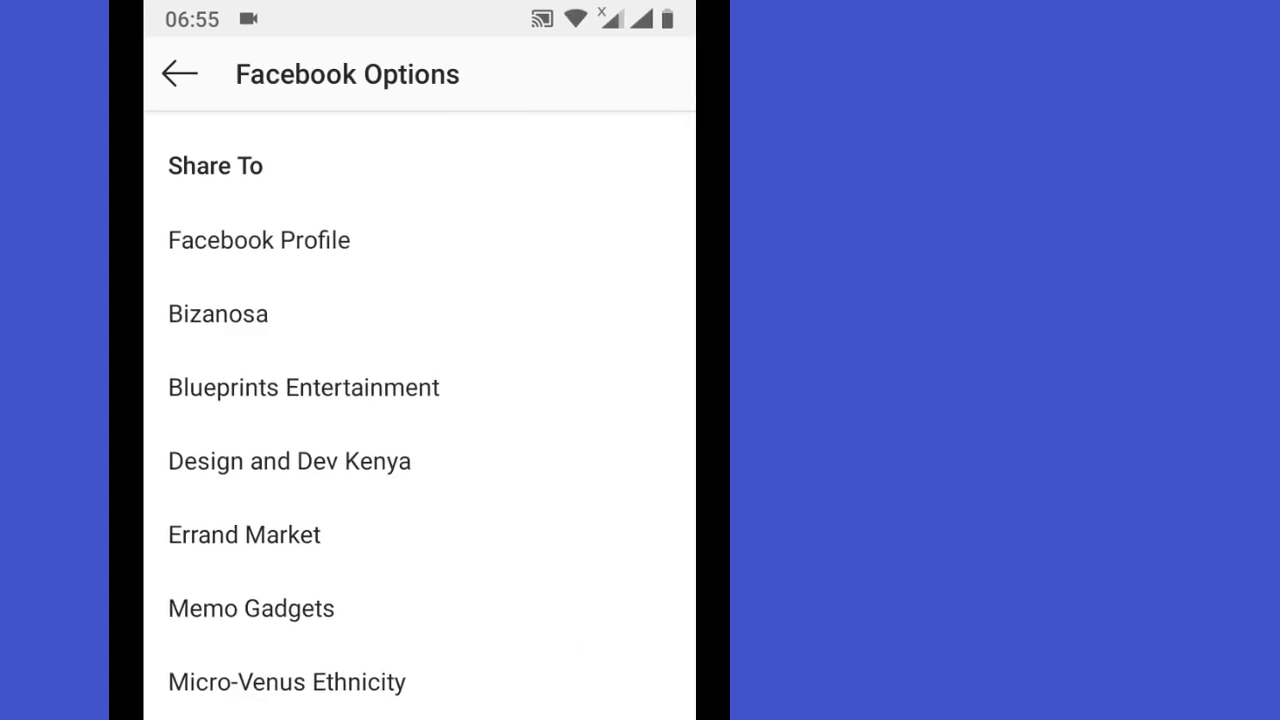
Scroll through the Facebook Options page of sharing destinations.
scroll("down", 3)
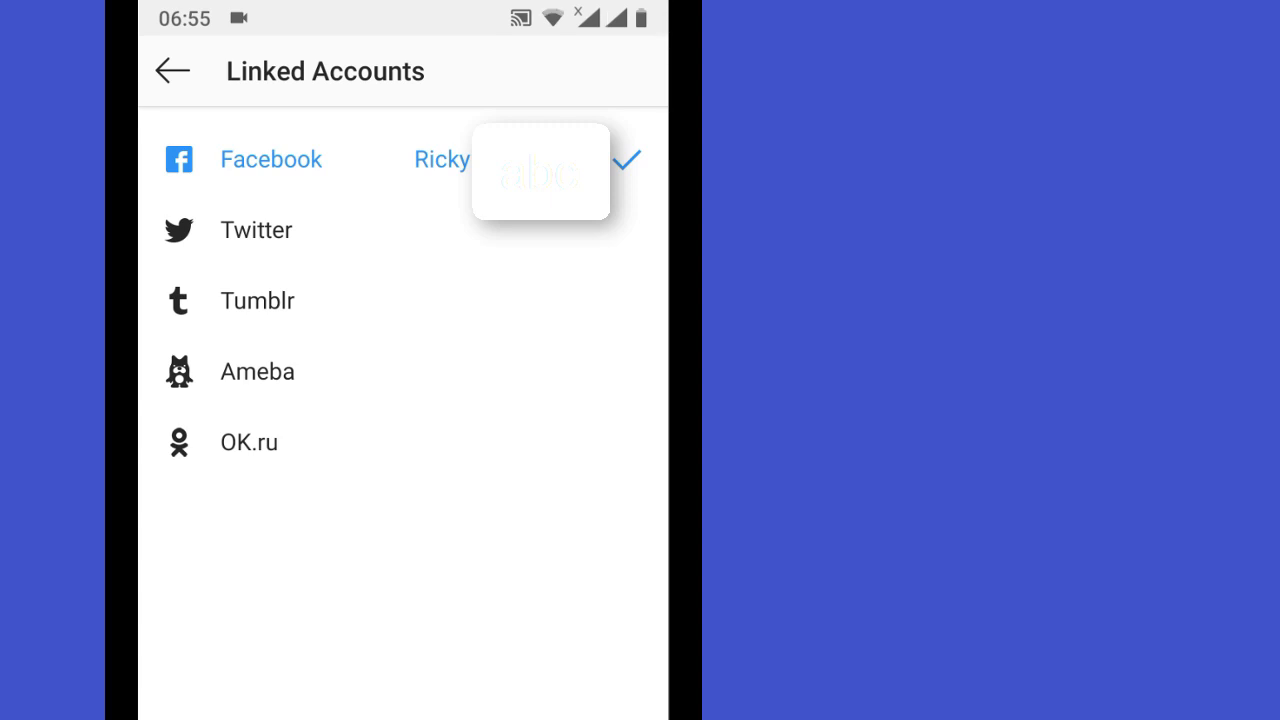
Open the linked Facebook entry and switch on Share Your Posts to Facebook.
left_click(270, 159)
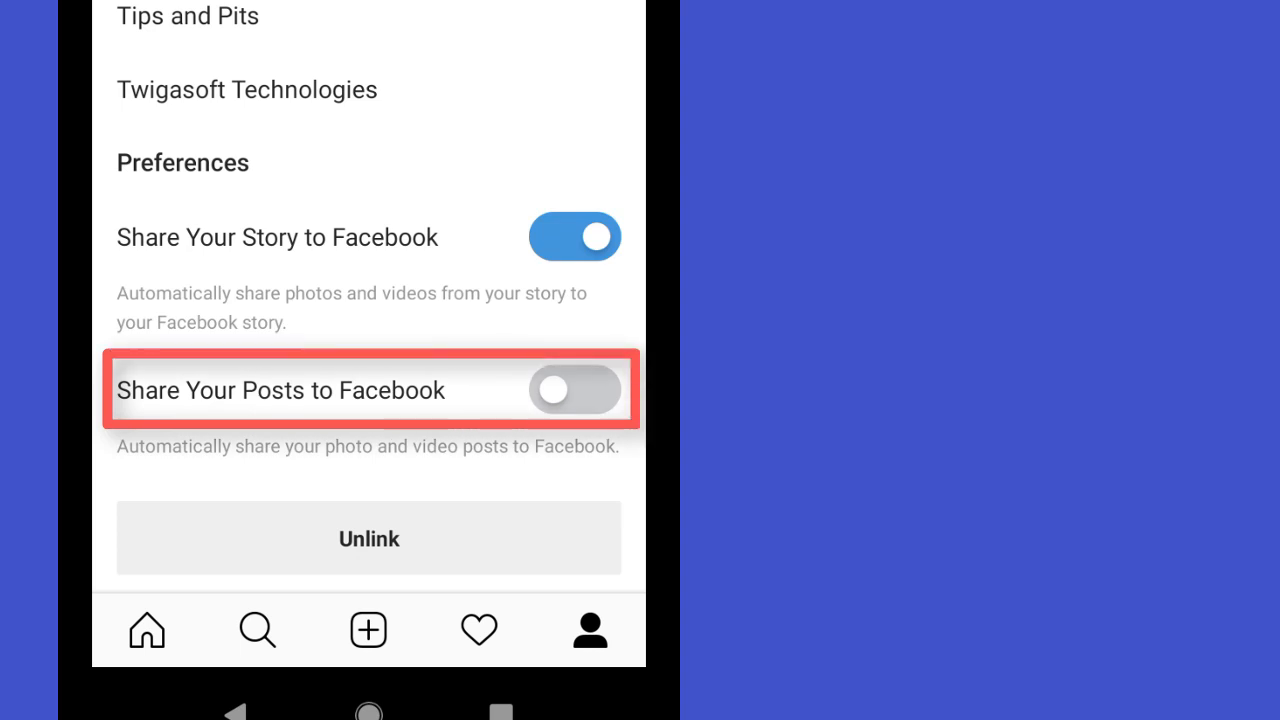
left_click(575, 390)
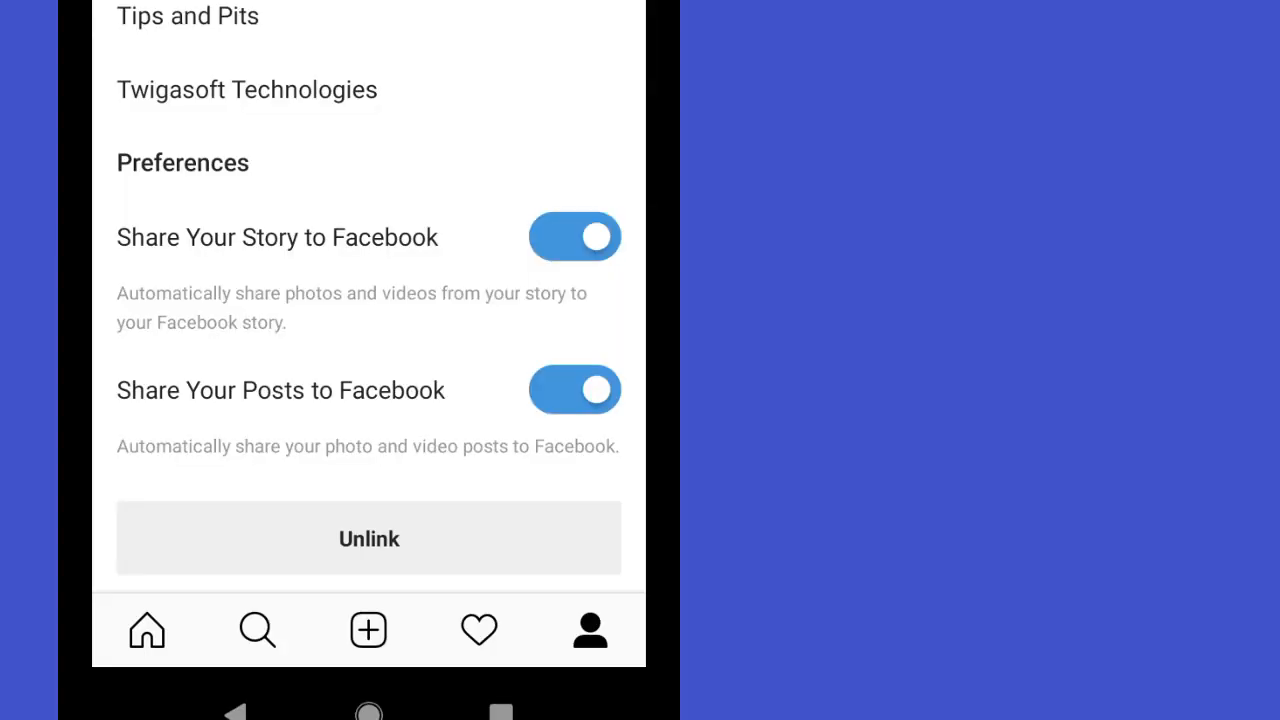